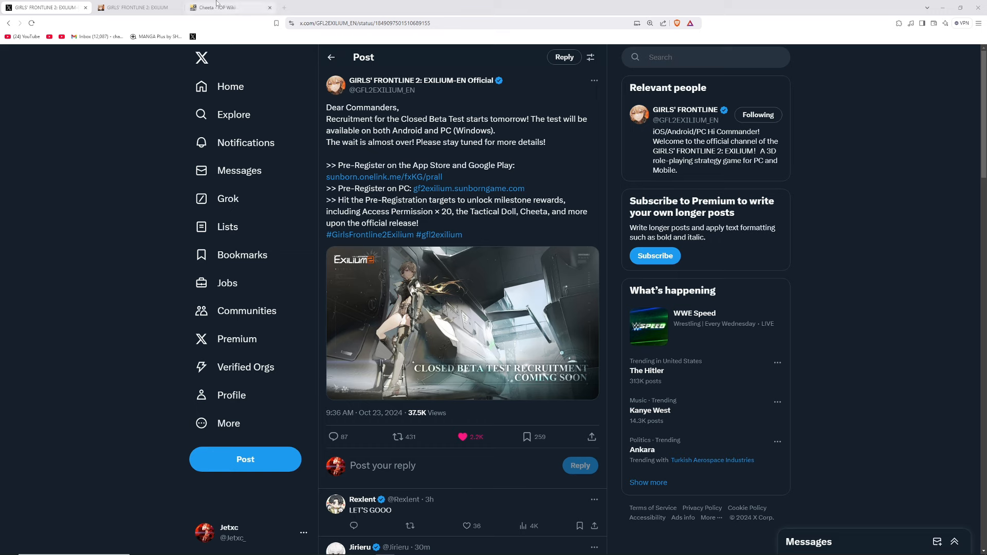
Step: Switch to the gf2exilium.sunborngame.com tab and scroll to the Pre-Registration Rewards milestones
left_click(469, 188)
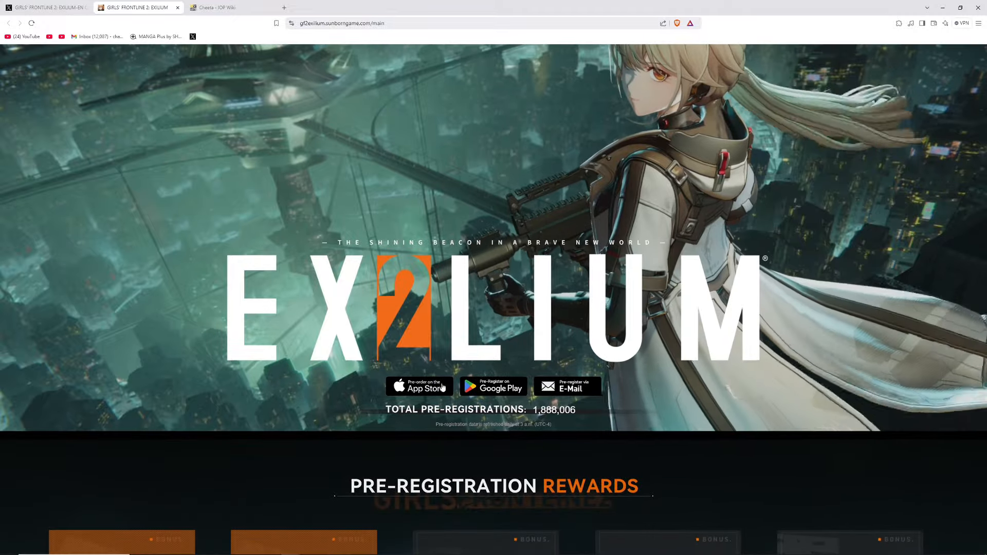
scroll("down", 3)
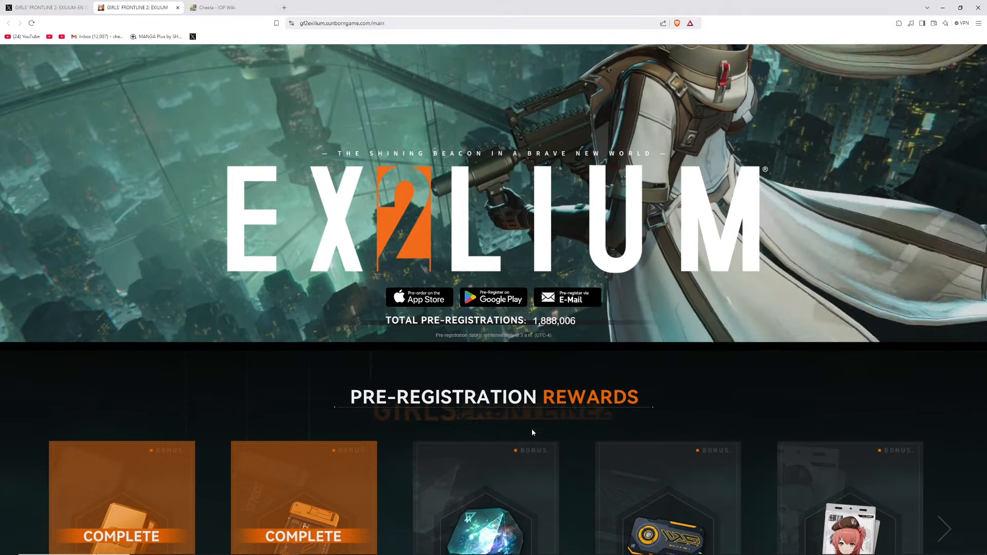
scroll("down", 3)
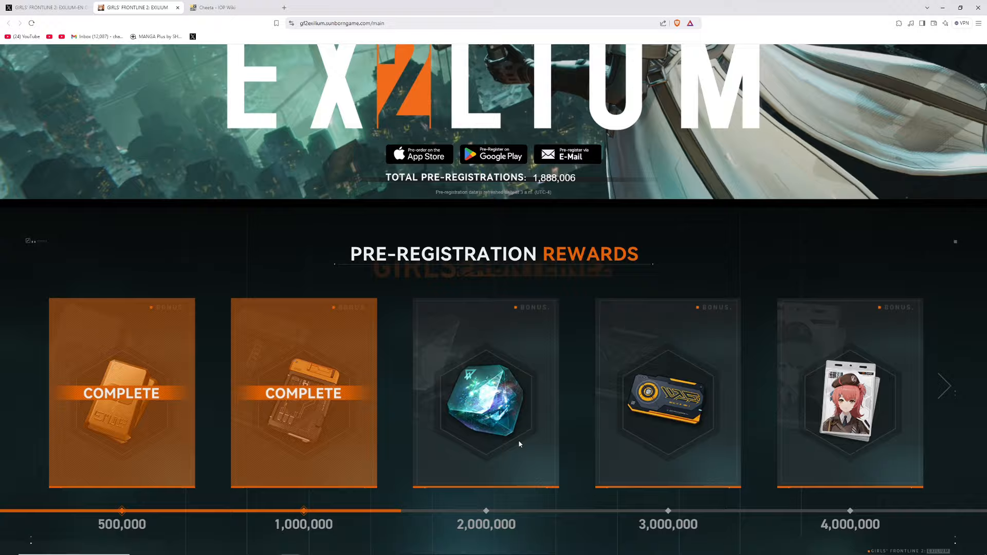
scroll("up", 3)
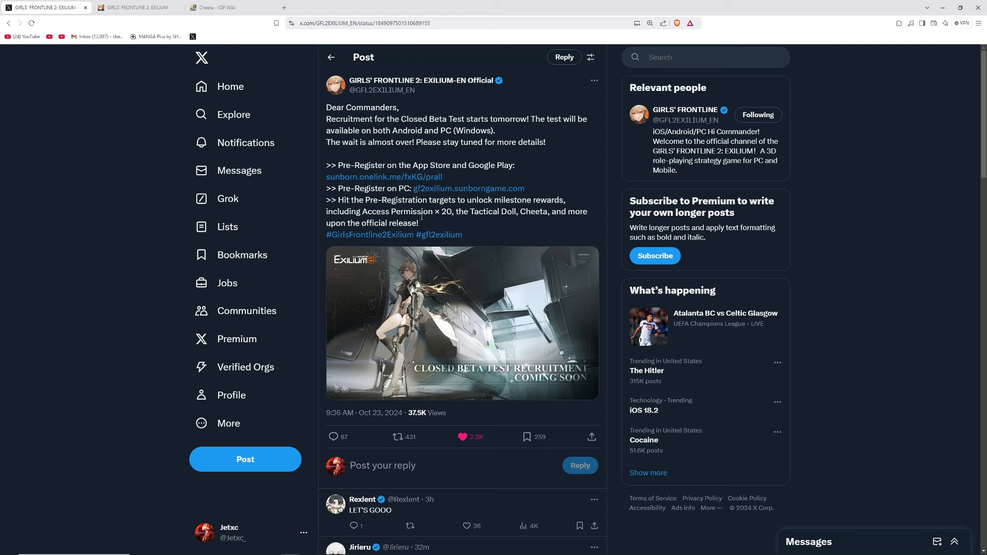
mouse_move(417, 160)
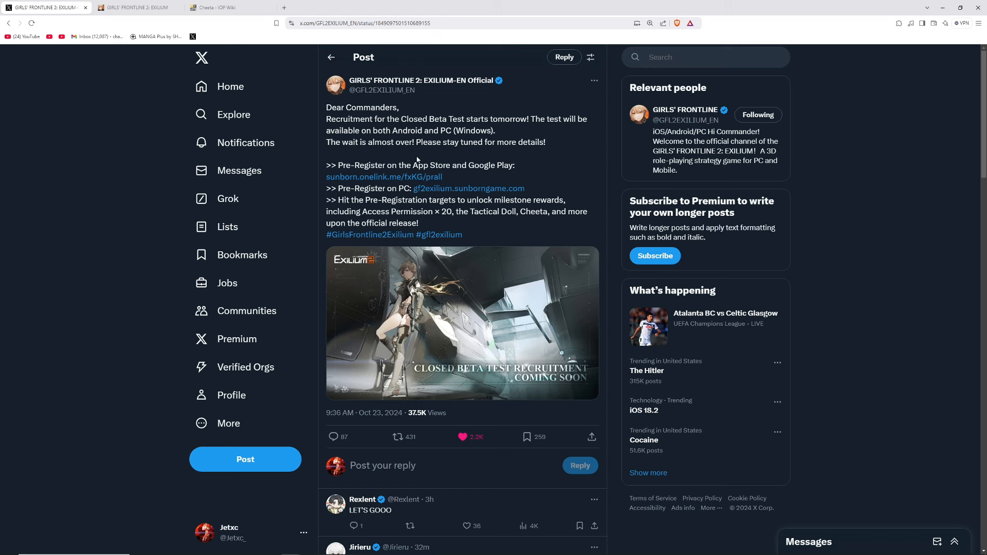